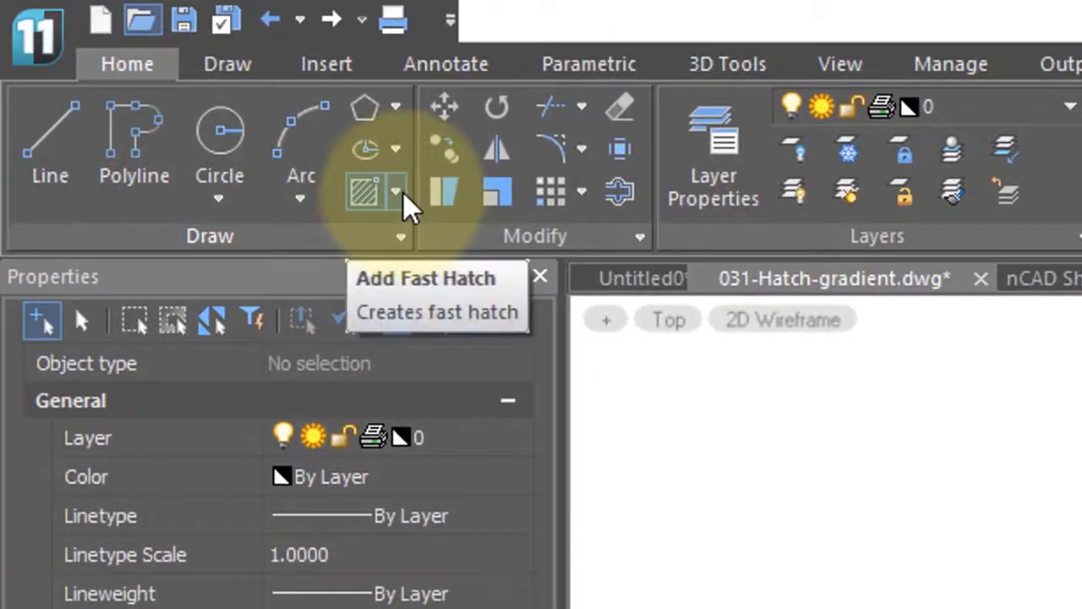
{"action": "mouse_move", "coordinate": [409, 199]}
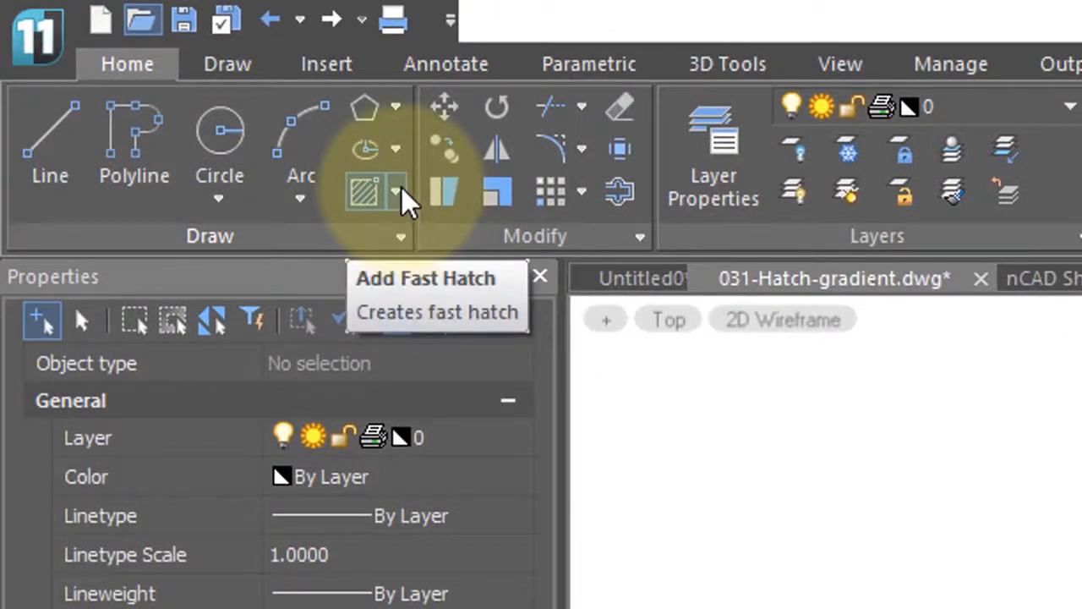
Show the fill command variants: Hatch, Gradient, Boundary, Fast Hatch, Fast Gradient
{"action": "left_click", "coordinate": [396, 191]}
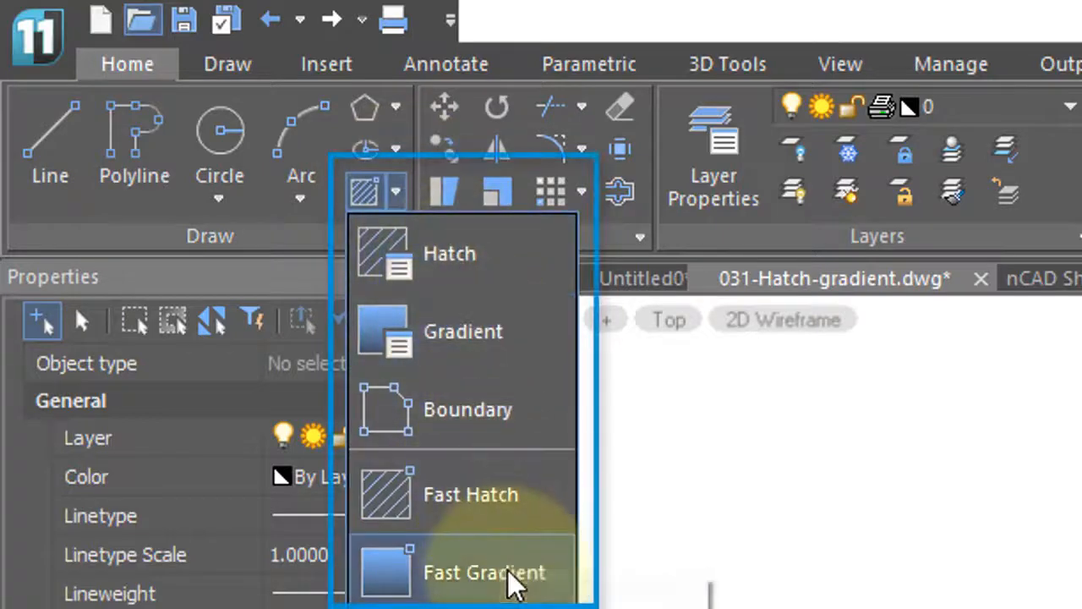
{"action": "mouse_move", "coordinate": [516, 494]}
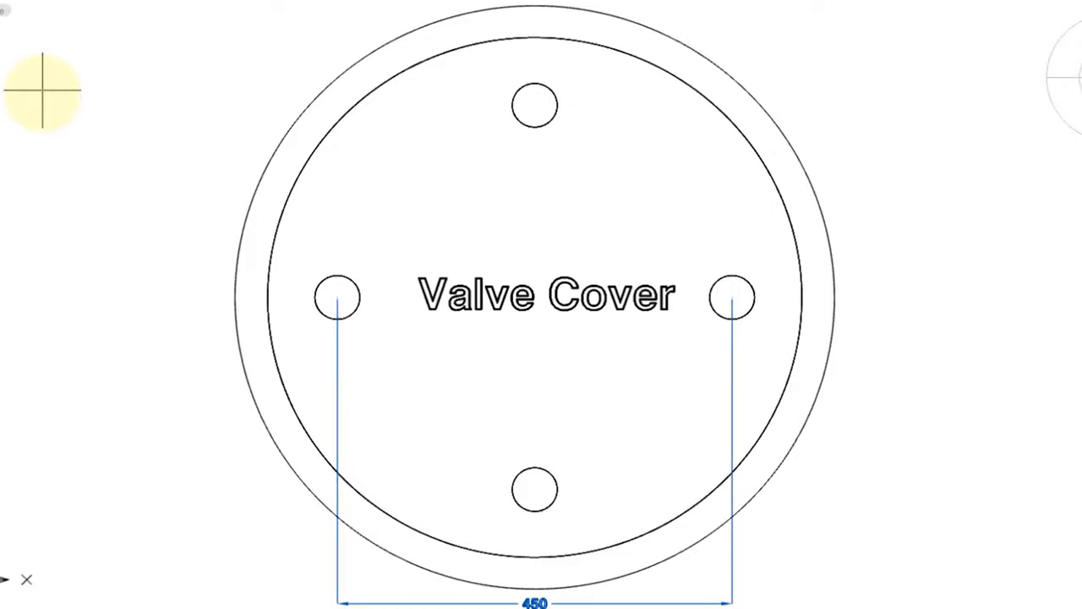
{"action": "mouse_move", "coordinate": [77, 115]}
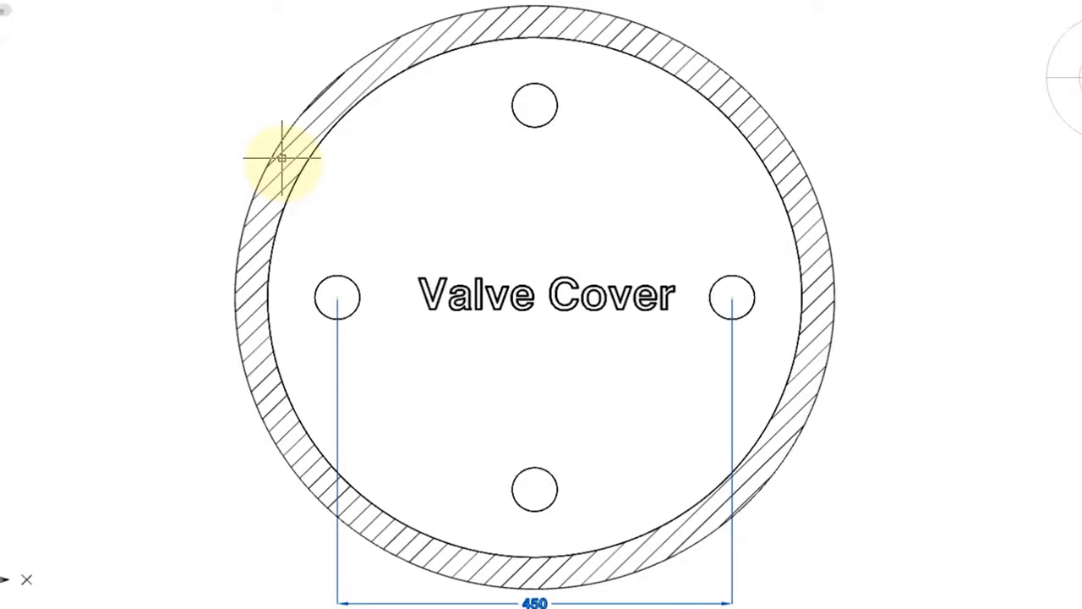
{"action": "mouse_move", "coordinate": [203, 138]}
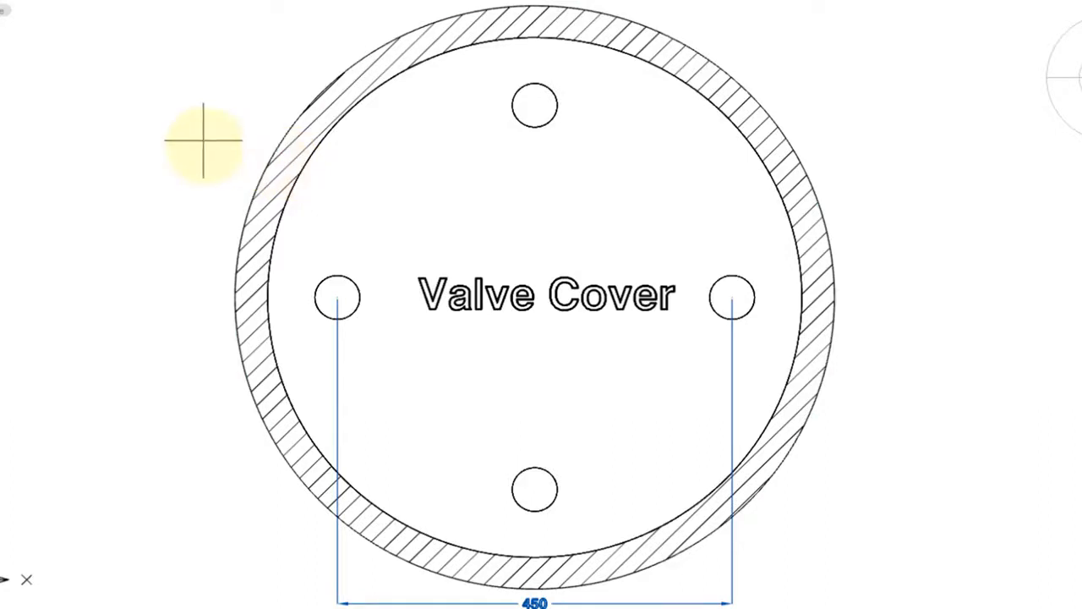
Apply the diagonal Fast Hatch to the outer ring and pick the small top hole
{"action": "left_click", "coordinate": [535, 104]}
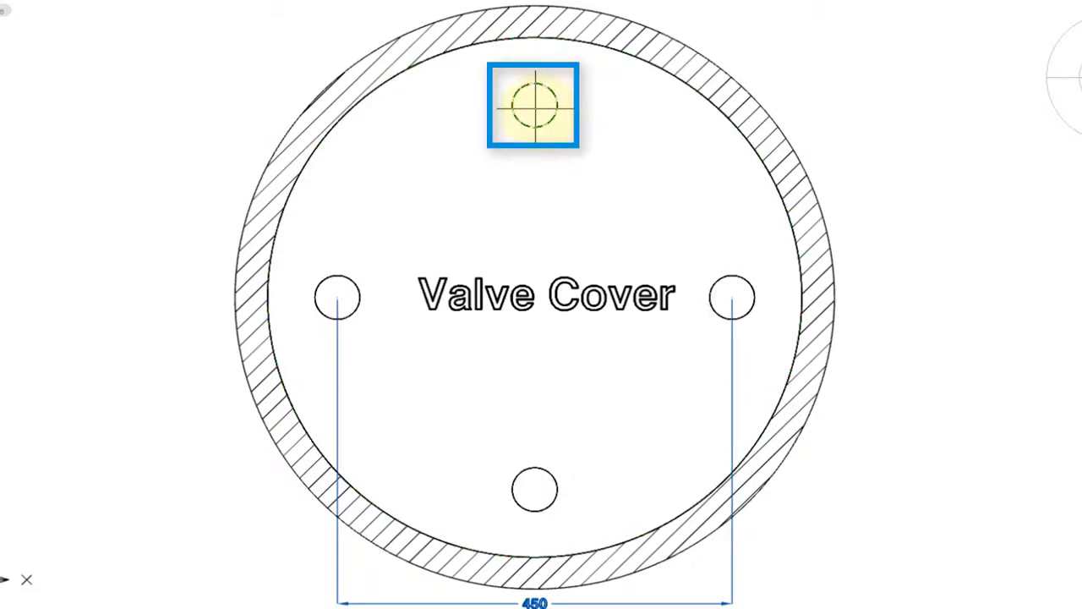
{"action": "left_click", "coordinate": [535, 106]}
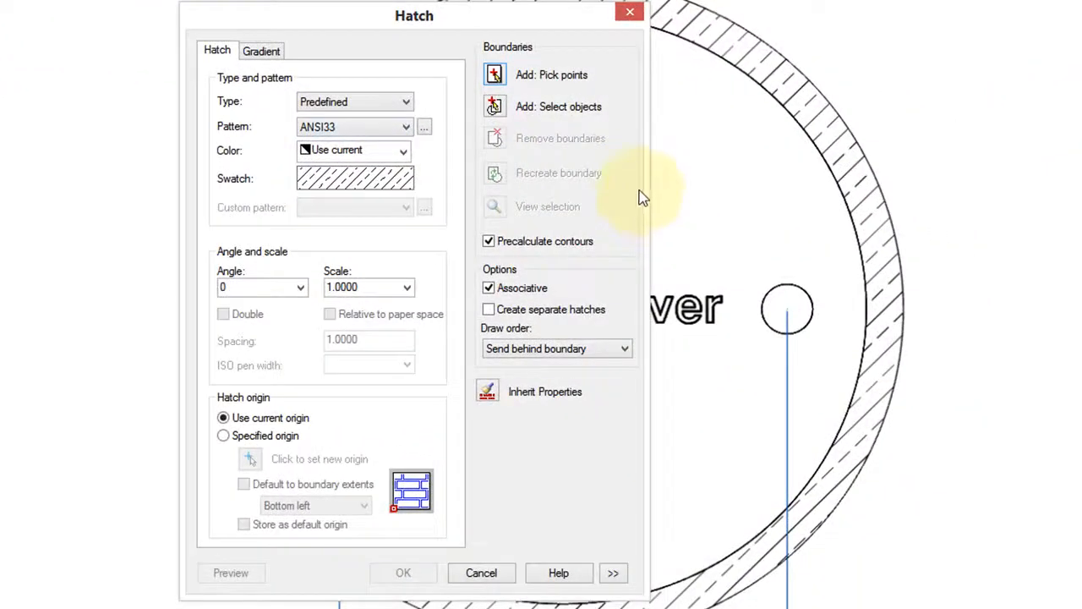
{"action": "mouse_move", "coordinate": [668, 382]}
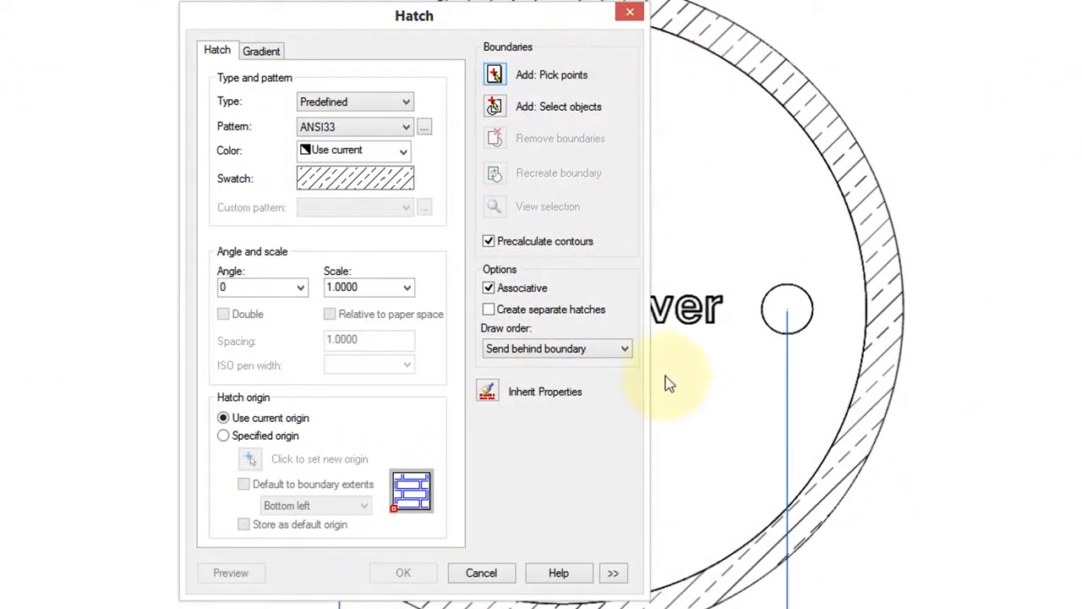
{"action": "mouse_move", "coordinate": [609, 223]}
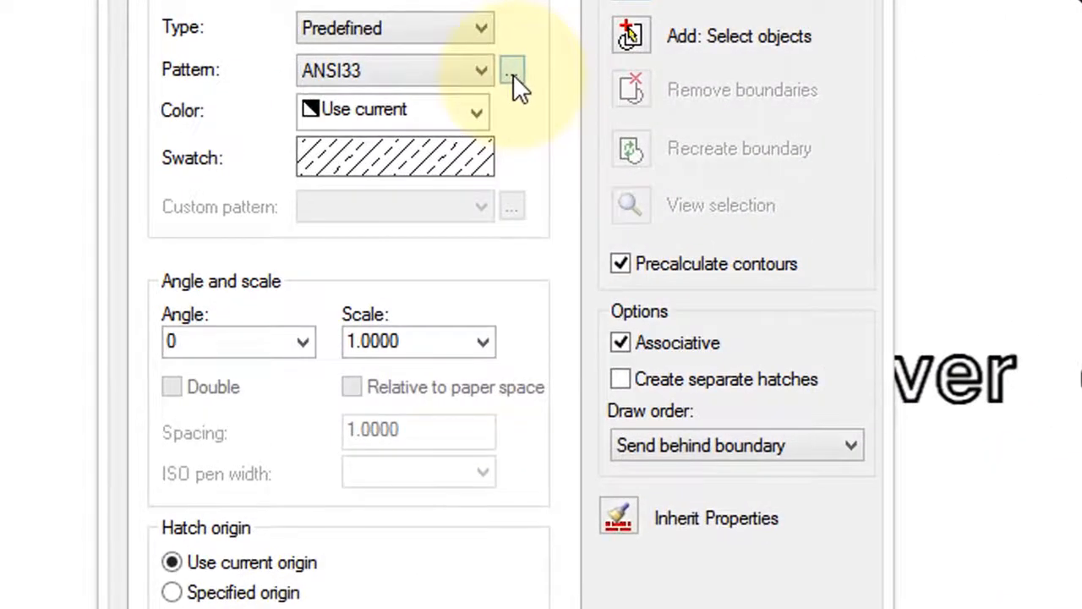
Browse the hatch pattern library through its ANSI, ISO, Other Predefined, GOST and Custom sets
{"action": "left_click", "coordinate": [510, 71]}
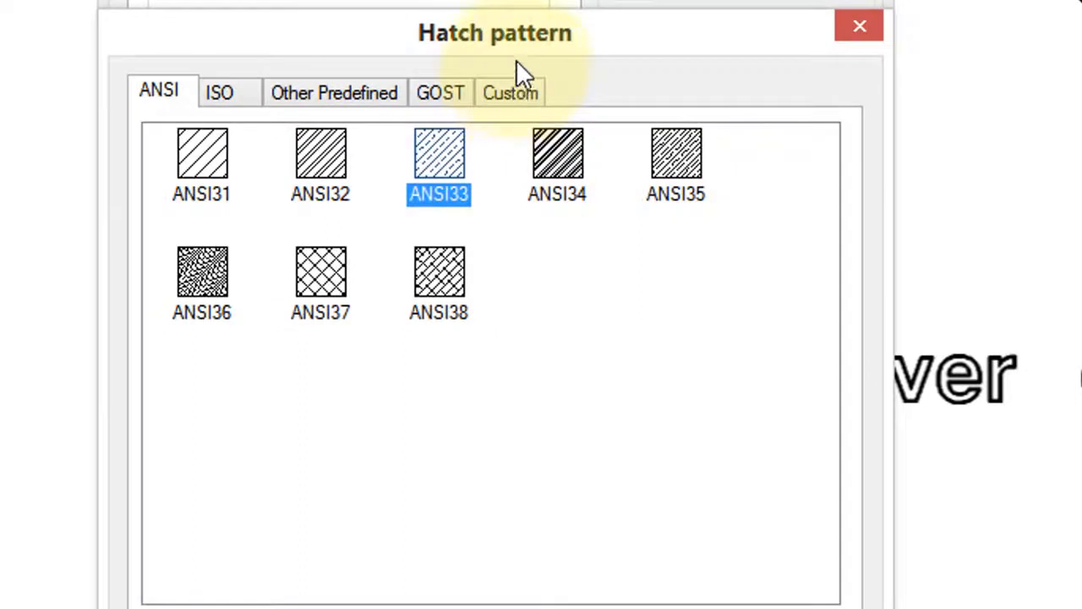
{"action": "mouse_move", "coordinate": [639, 456]}
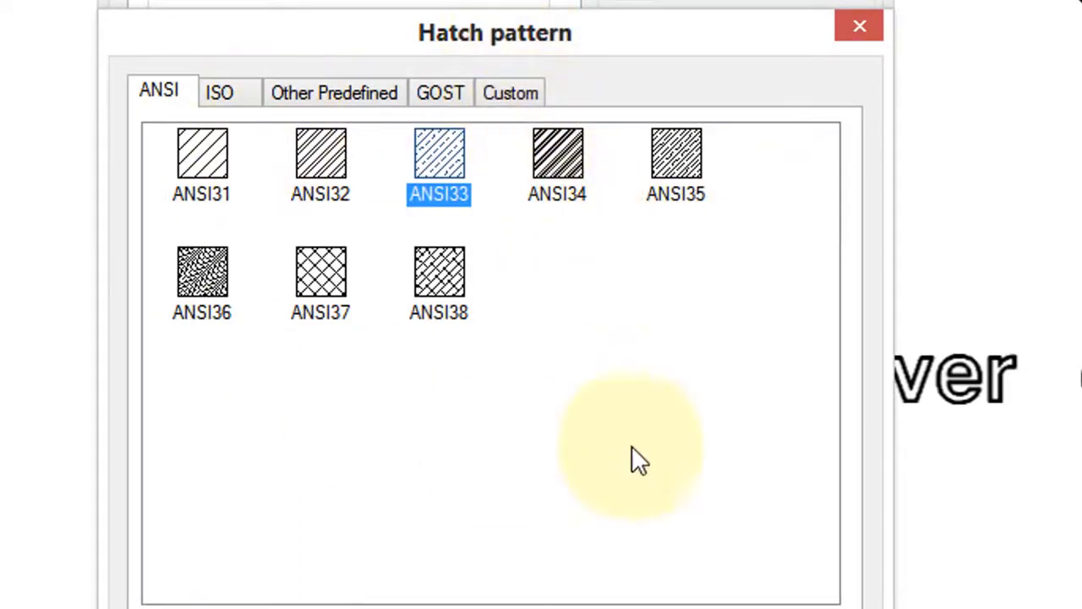
{"action": "mouse_move", "coordinate": [386, 262]}
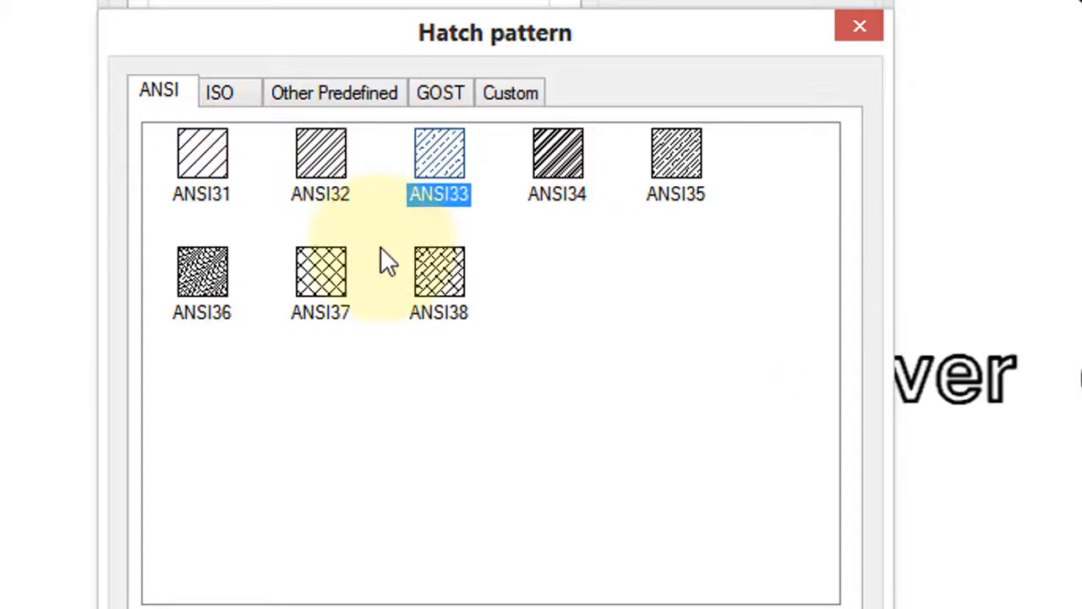
{"action": "left_click", "coordinate": [218, 92]}
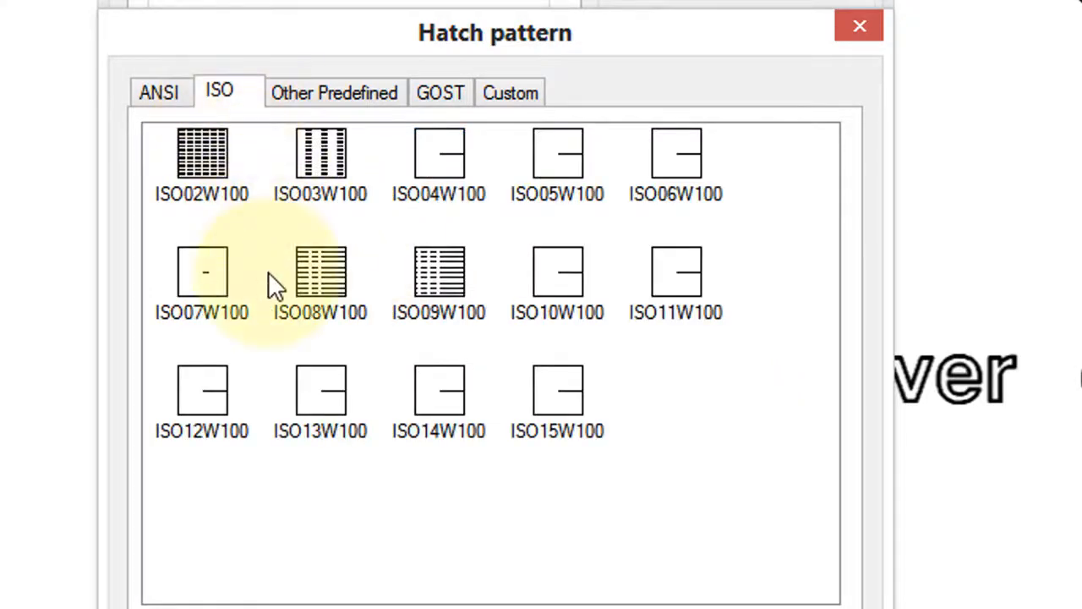
{"action": "left_click", "coordinate": [335, 92]}
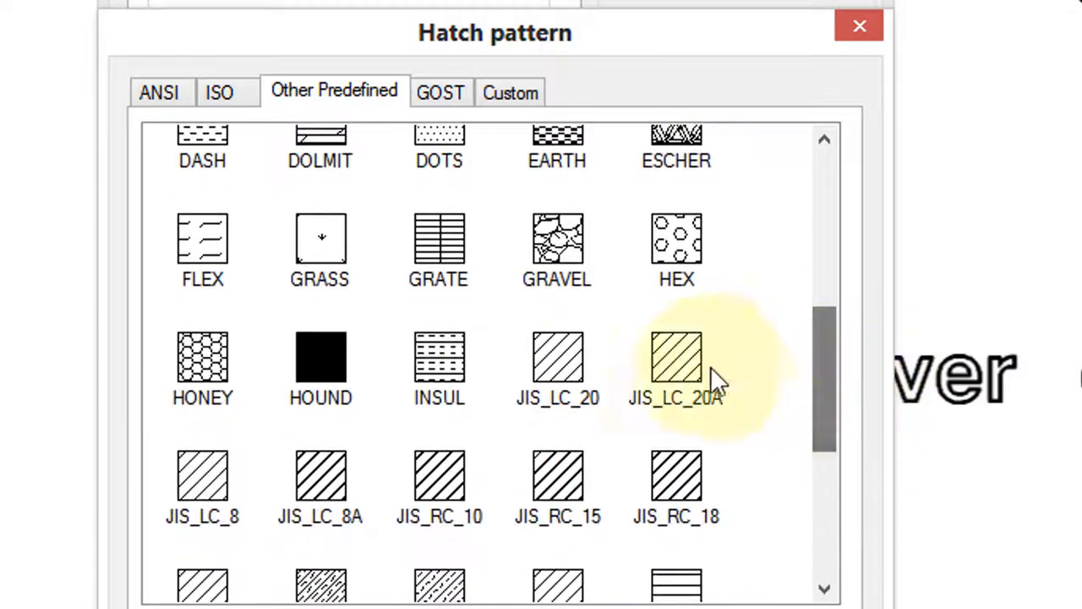
{"action": "left_click", "coordinate": [439, 91]}
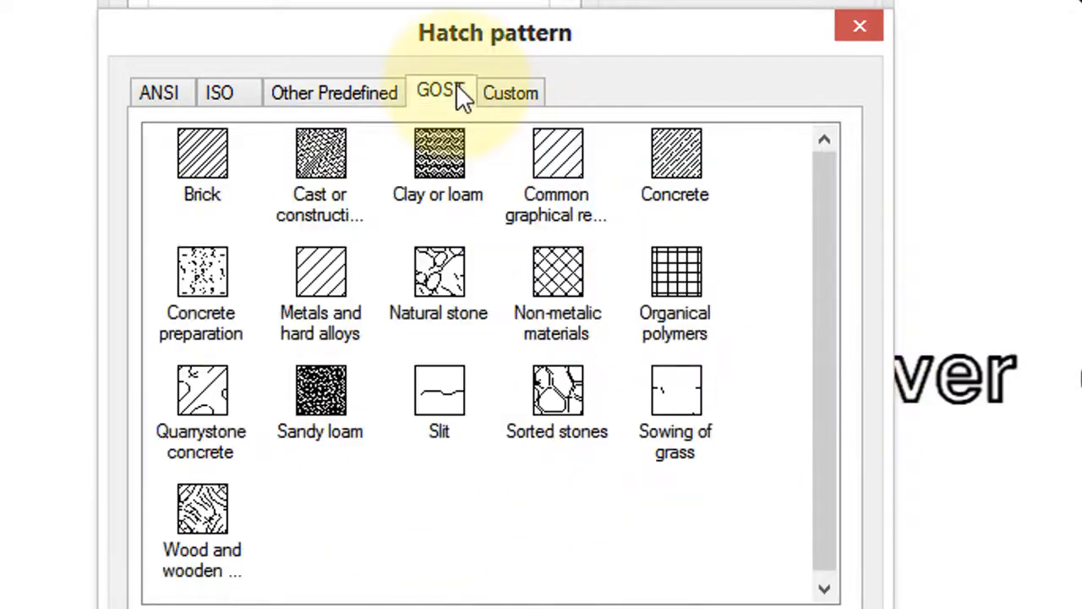
{"action": "left_click", "coordinate": [510, 92]}
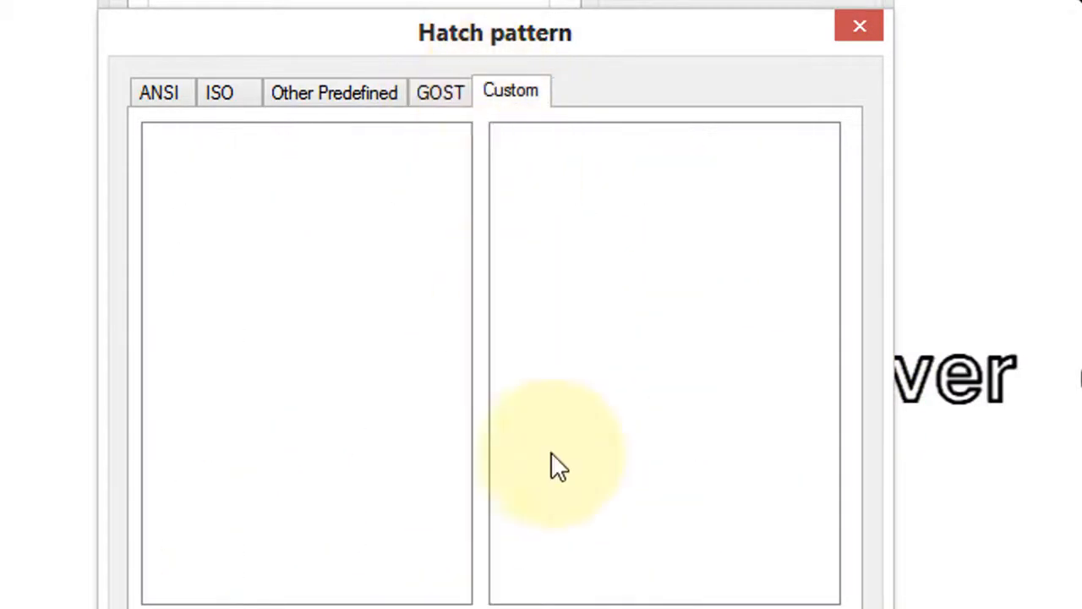
{"action": "mouse_move", "coordinate": [636, 426]}
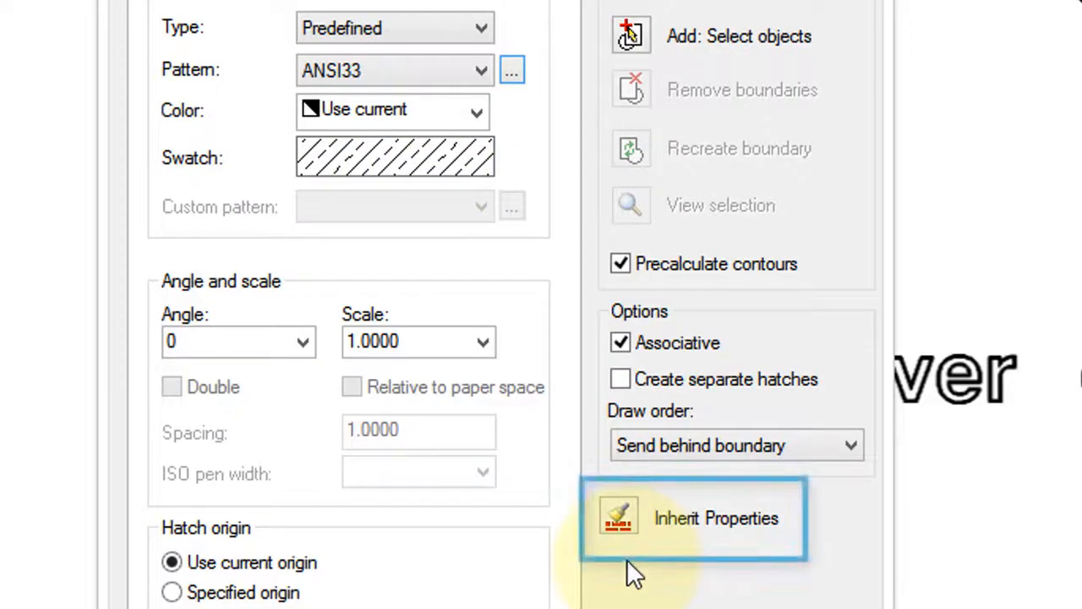
{"action": "mouse_move", "coordinate": [727, 528]}
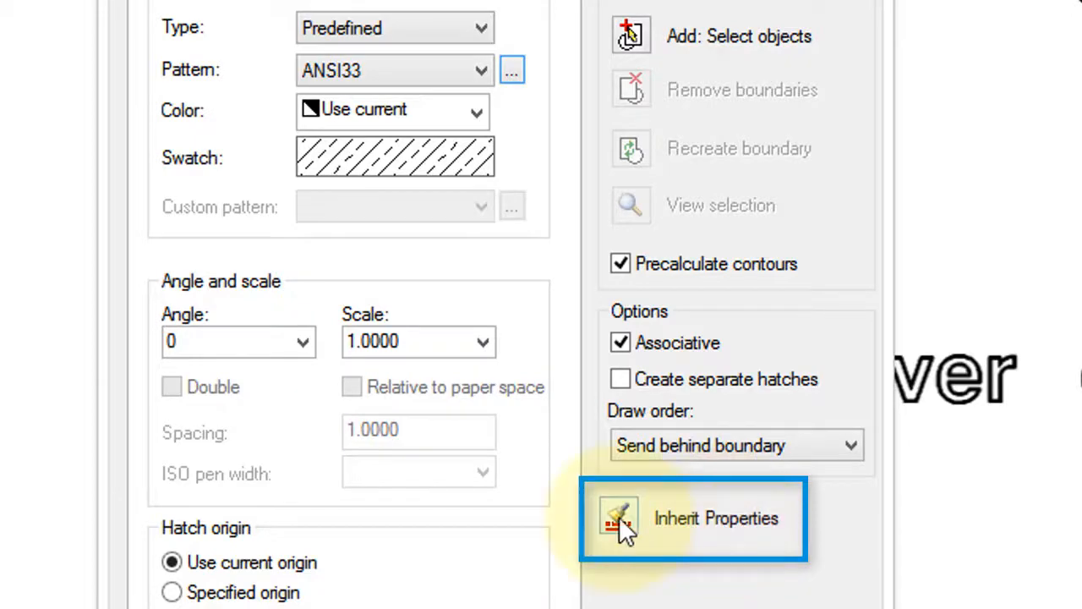
Inherit the ANSI33 properties from the existing ring hatch and choose an angle from the list
{"action": "left_click", "coordinate": [617, 517]}
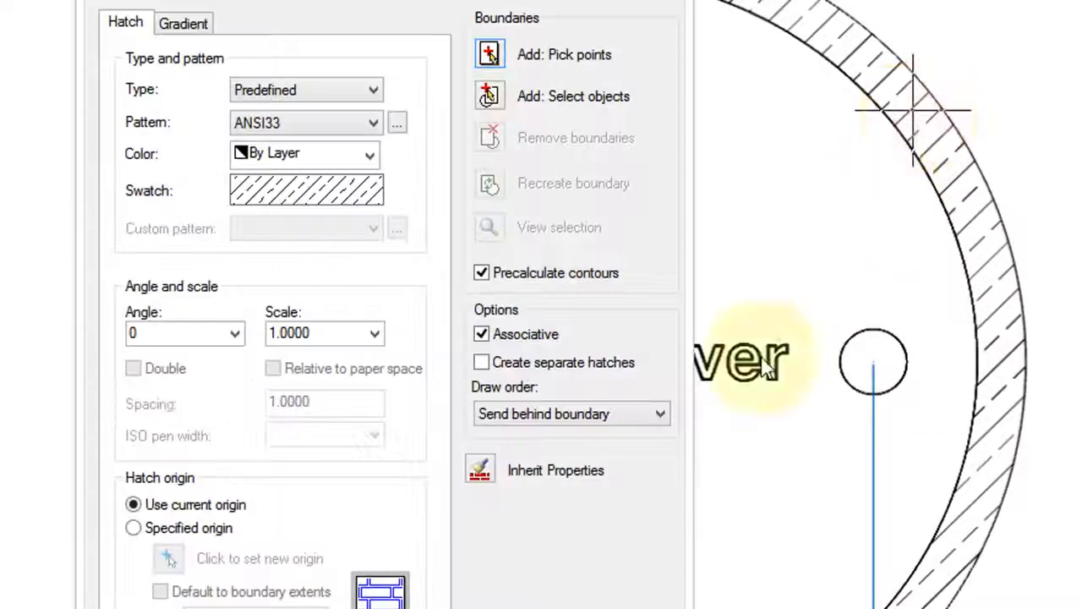
{"action": "mouse_move", "coordinate": [549, 465]}
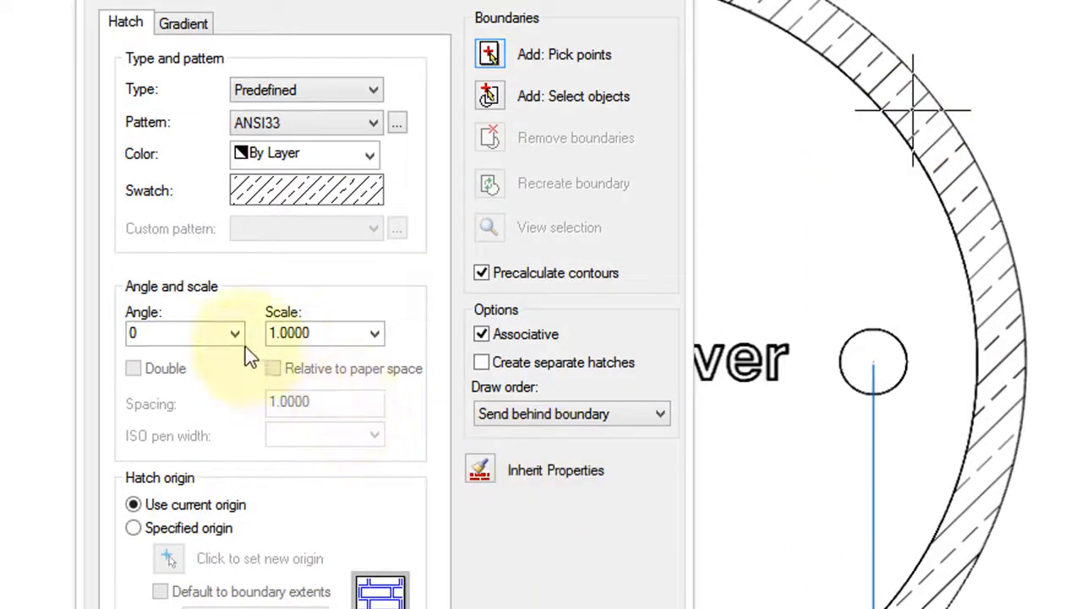
{"action": "left_click", "coordinate": [233, 331]}
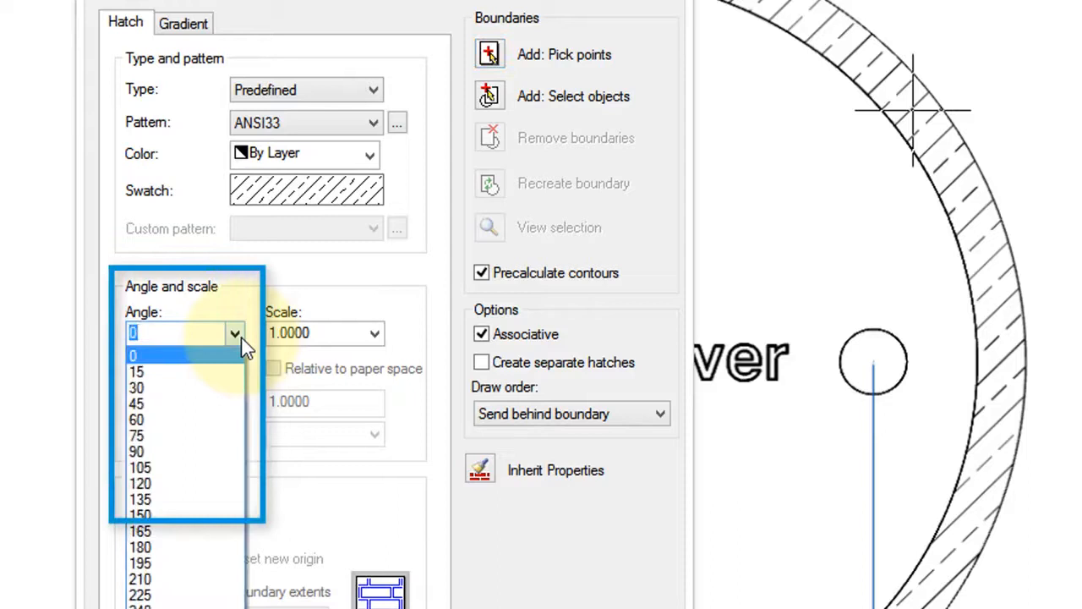
{"action": "left_click", "coordinate": [136, 452]}
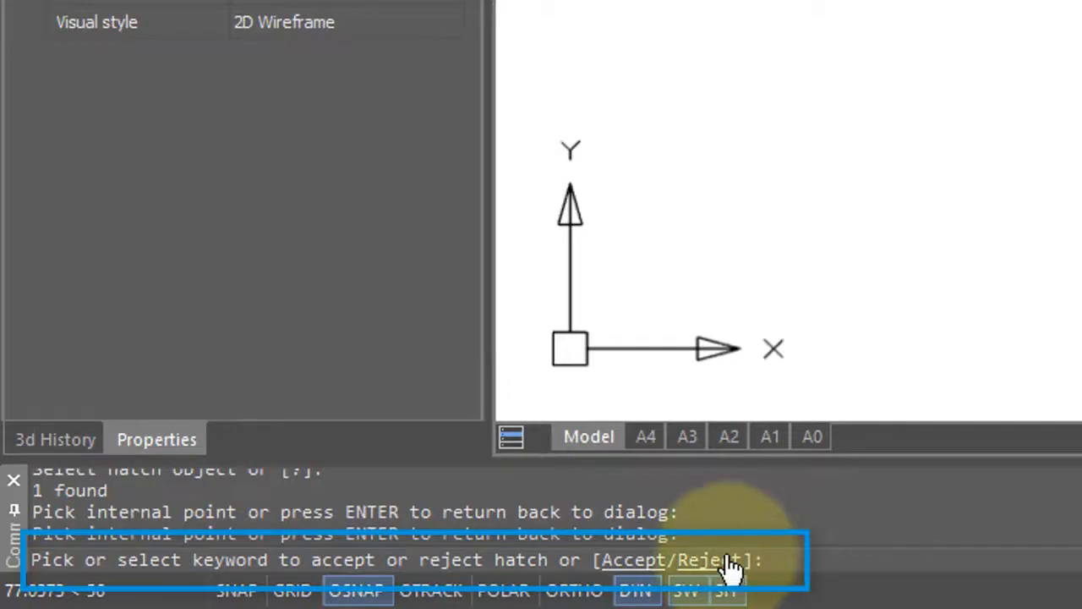
{"action": "mouse_move", "coordinate": [656, 566]}
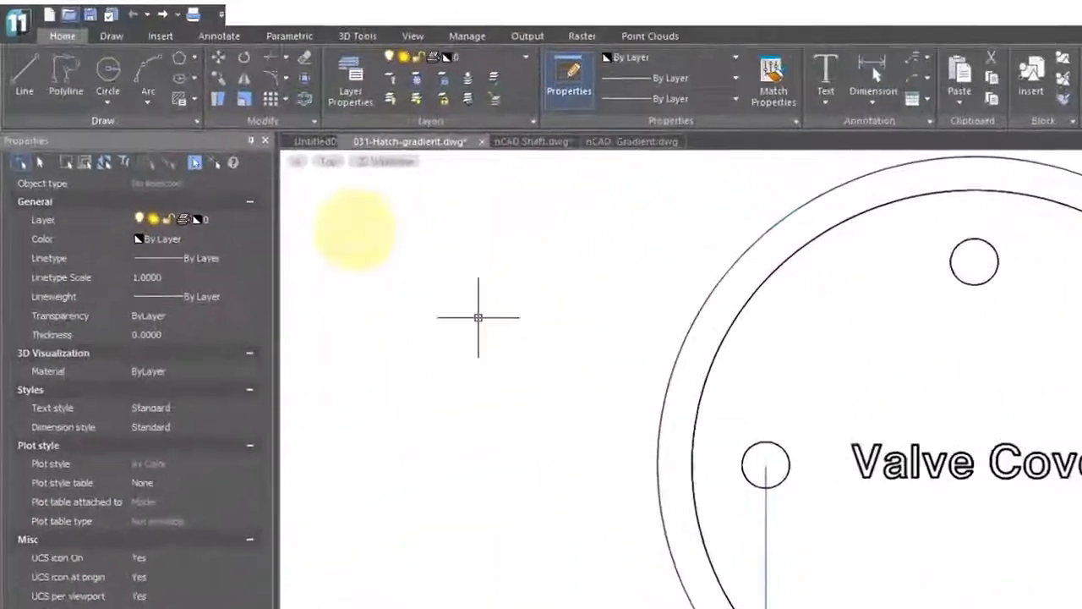
Start a Gradient fill with white as the first colour and Spherical shape
{"action": "left_click", "coordinate": [243, 118]}
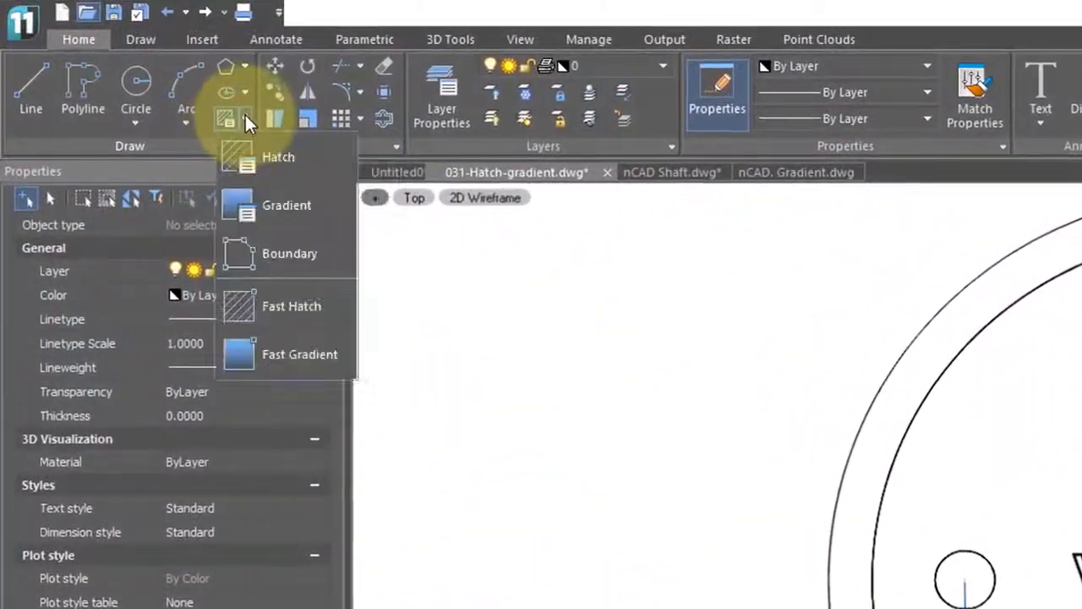
{"action": "left_click", "coordinate": [287, 205]}
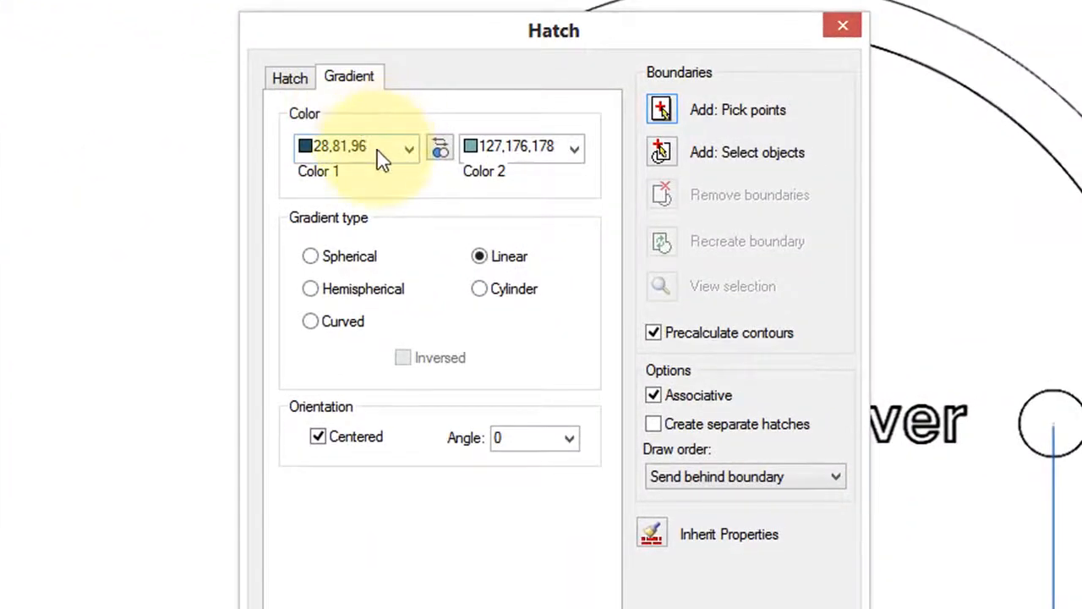
{"action": "left_click", "coordinate": [409, 146]}
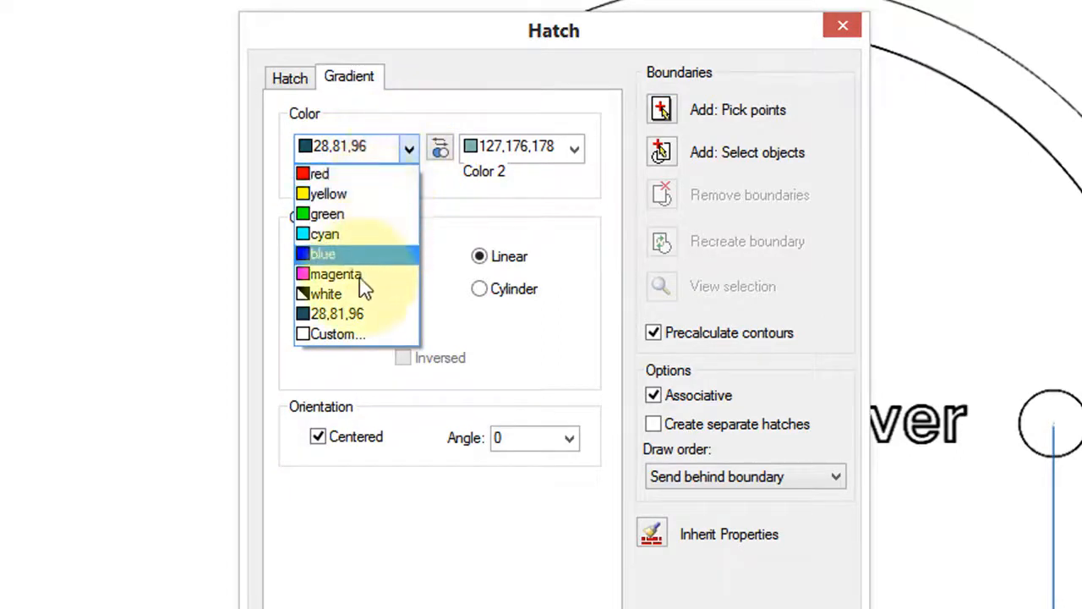
{"action": "left_click", "coordinate": [325, 294]}
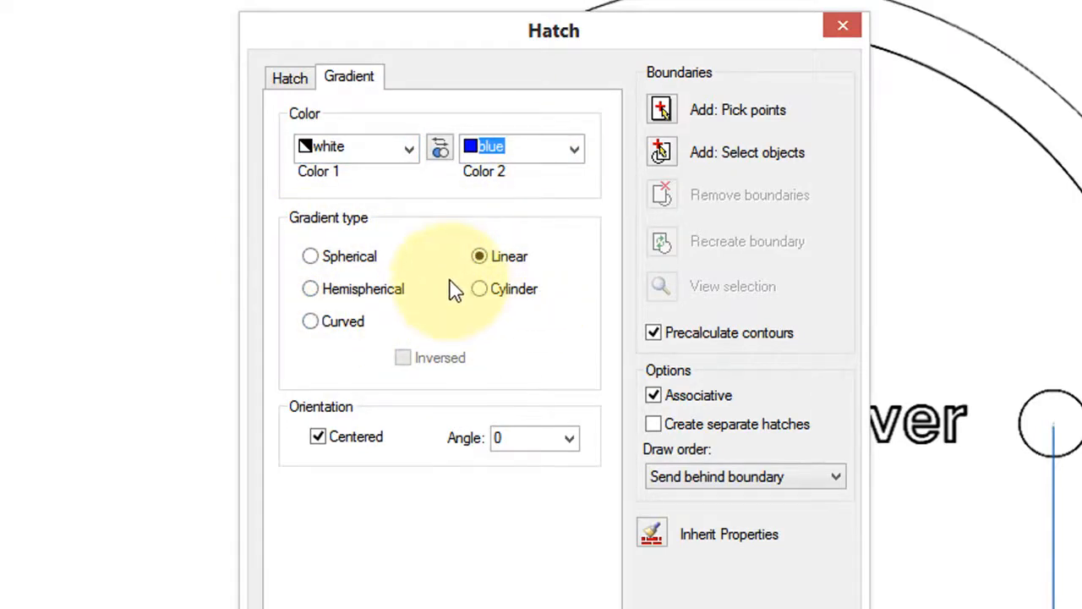
{"action": "left_click", "coordinate": [311, 257]}
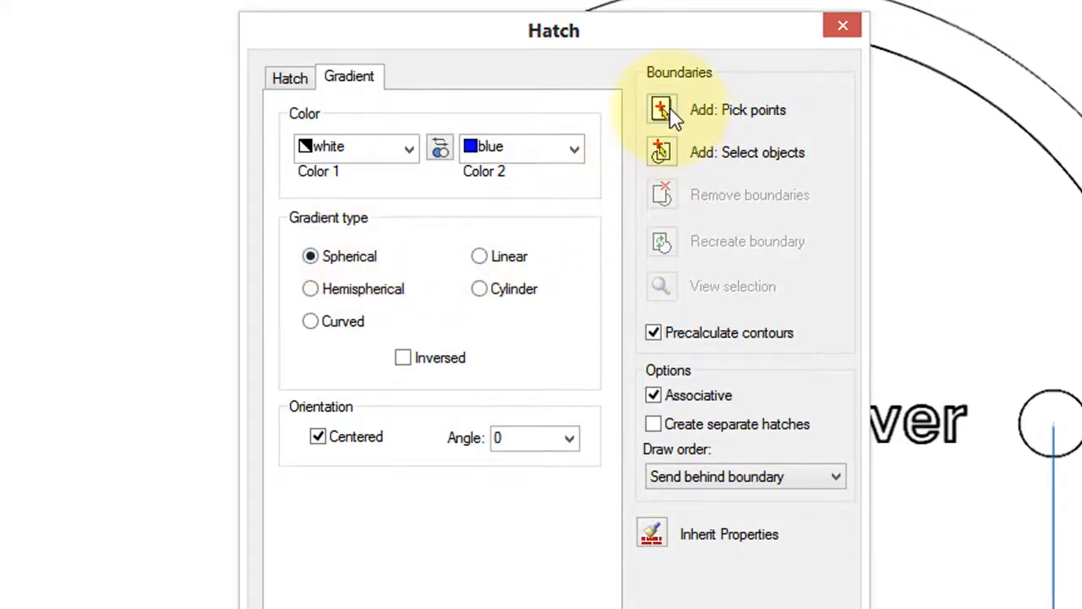
Pick the cover's inner area and the outer ring as gradient fill regions
{"action": "left_click", "coordinate": [663, 108]}
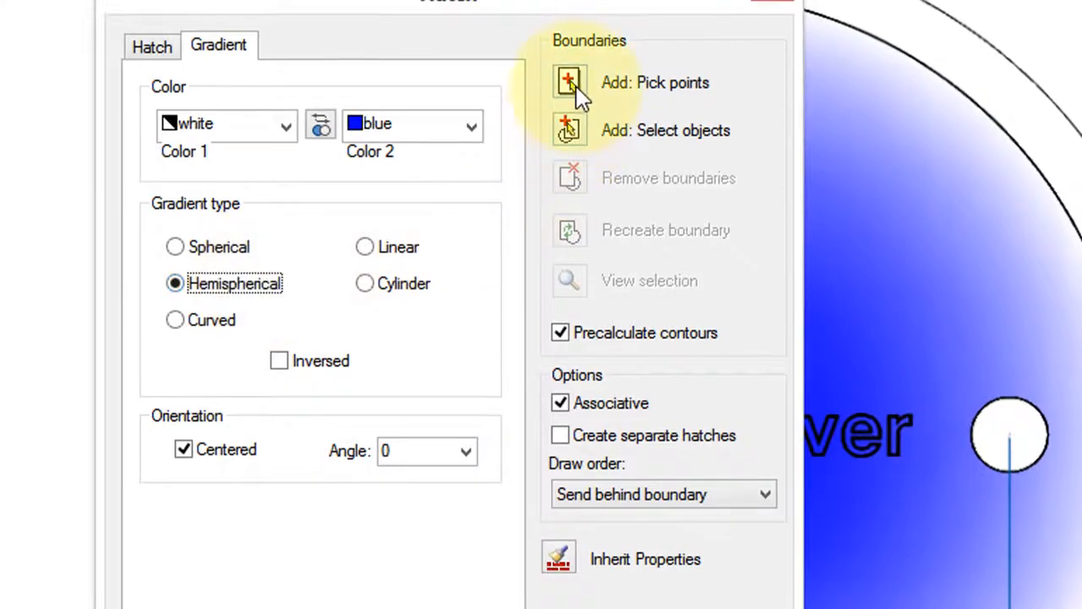
{"action": "left_click", "coordinate": [568, 81]}
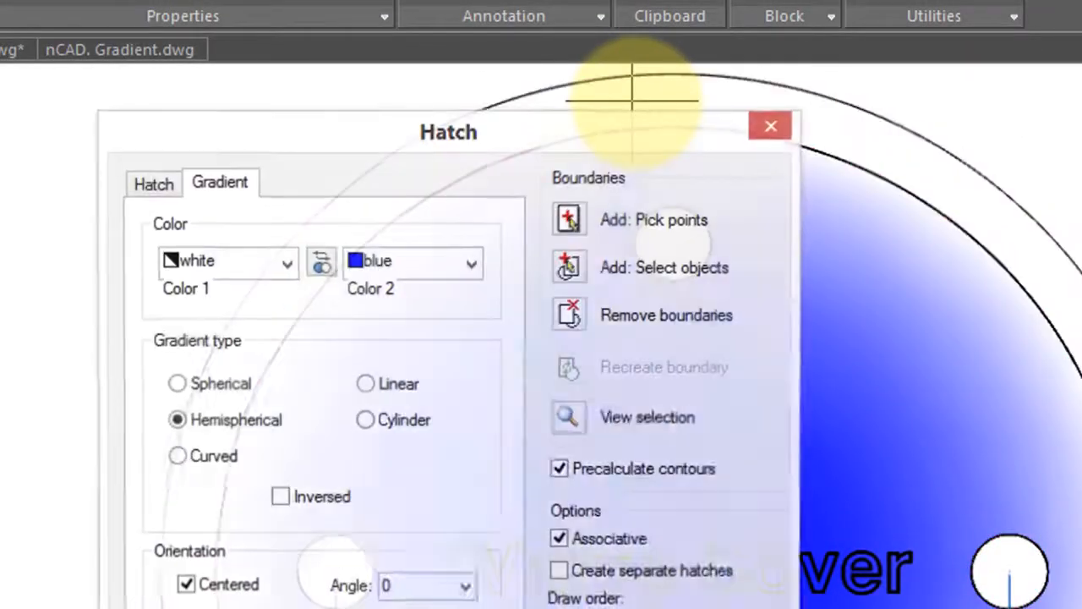
{"action": "left_click", "coordinate": [771, 125]}
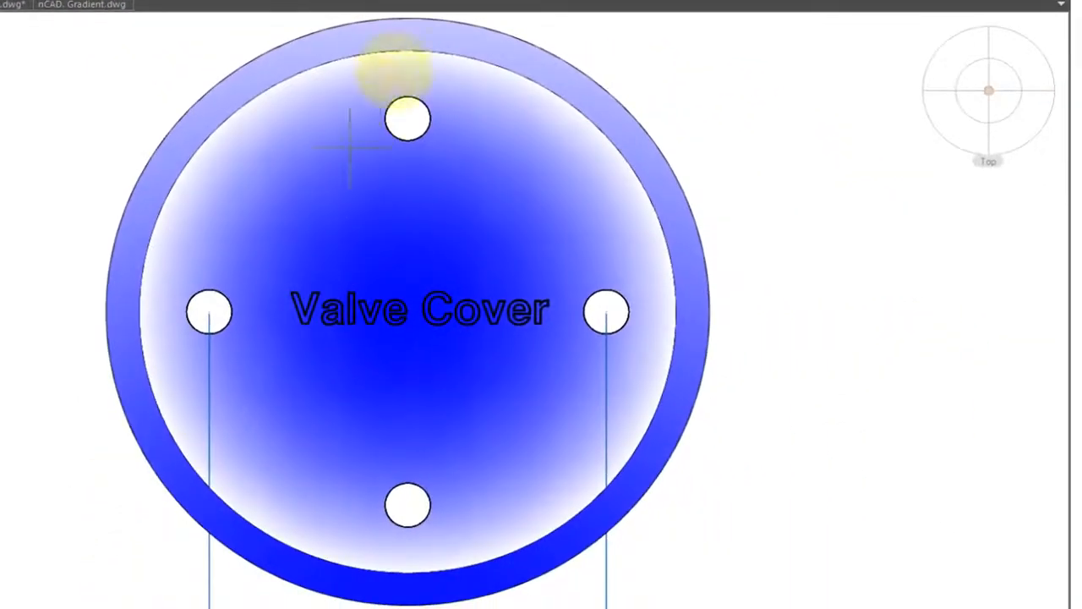
{"action": "mouse_move", "coordinate": [504, 426]}
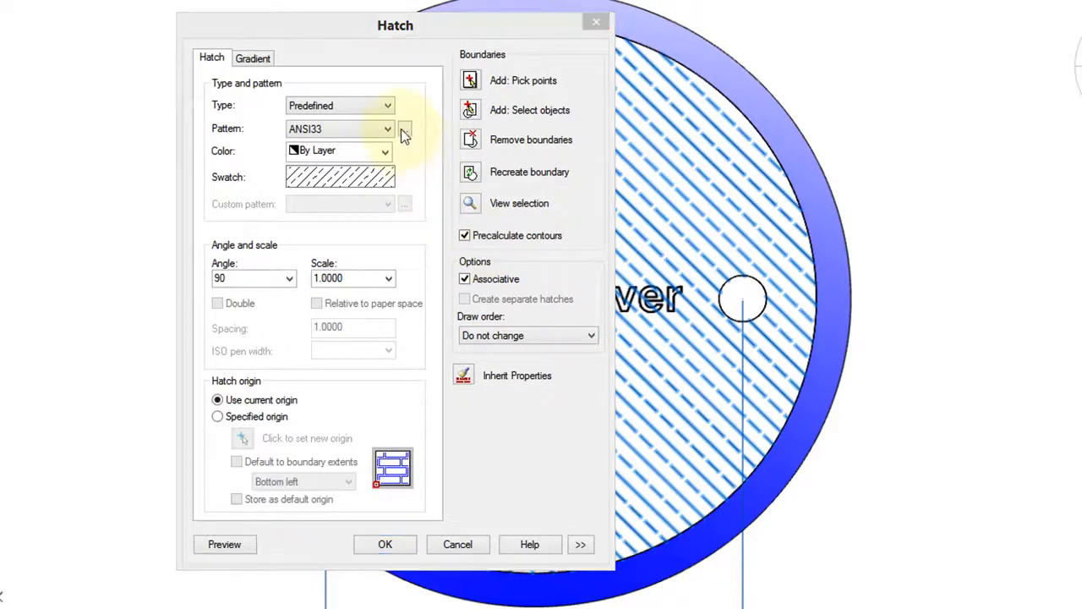
Choose ANSI34 from the pattern catalogue as the existing hatch's new pattern
{"action": "left_click", "coordinate": [404, 129]}
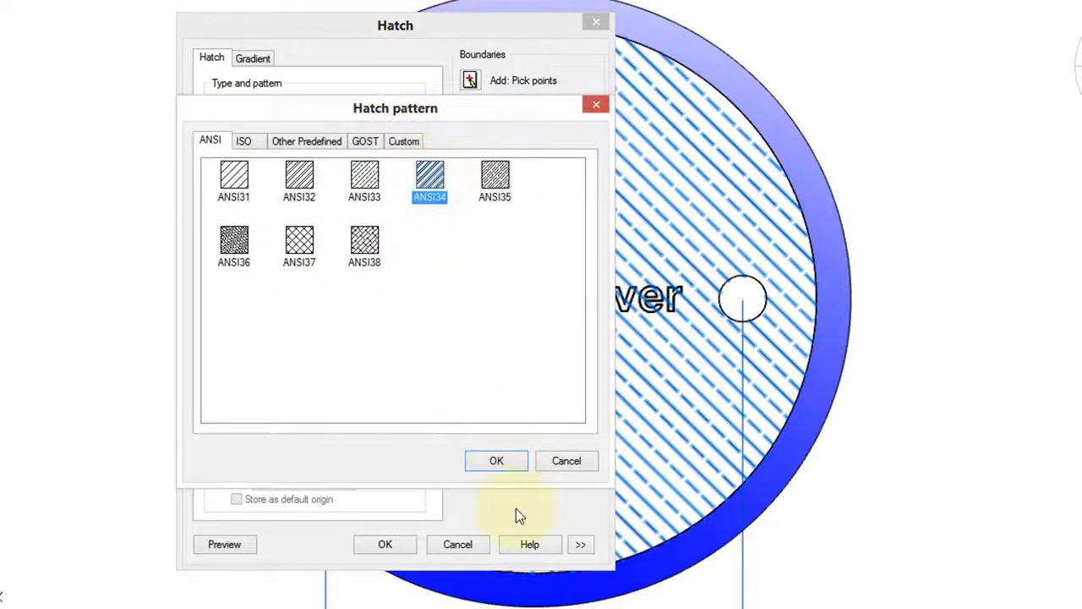
{"action": "left_click", "coordinate": [497, 460]}
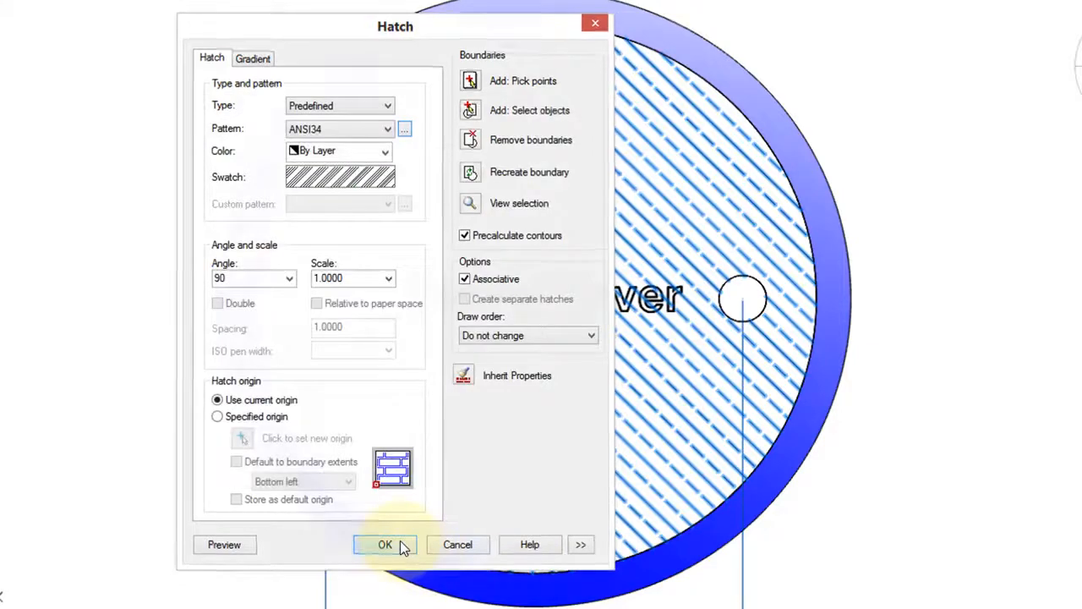